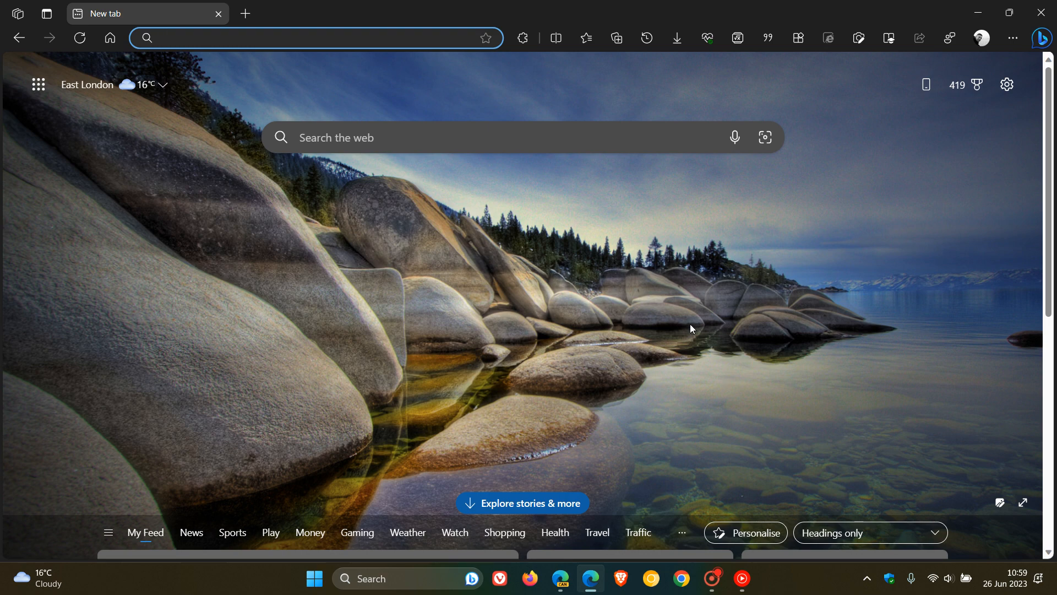
pyautogui.moveTo(581, 236)
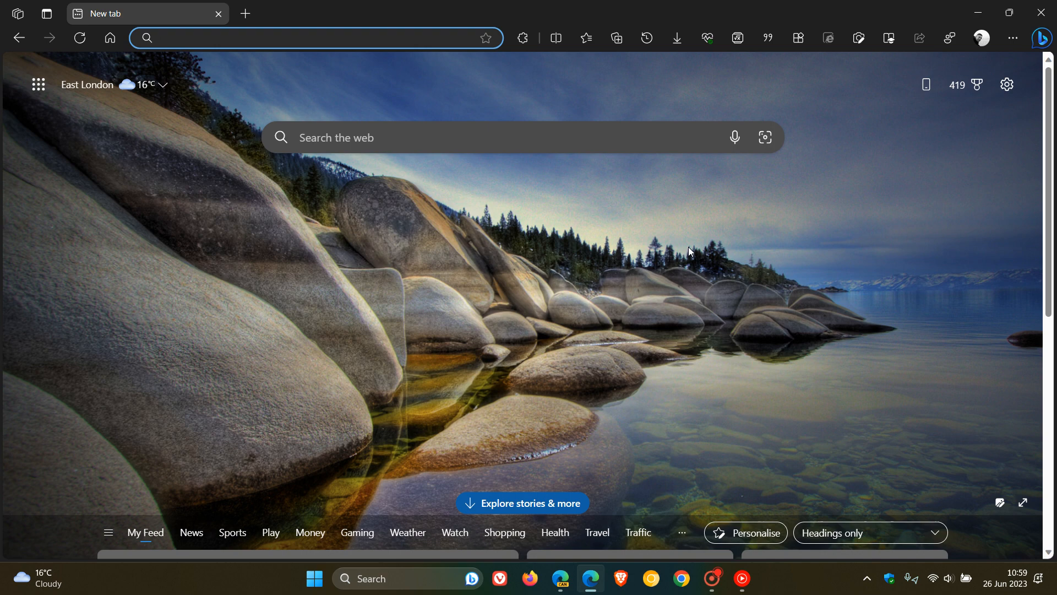
pyautogui.moveTo(679, 283)
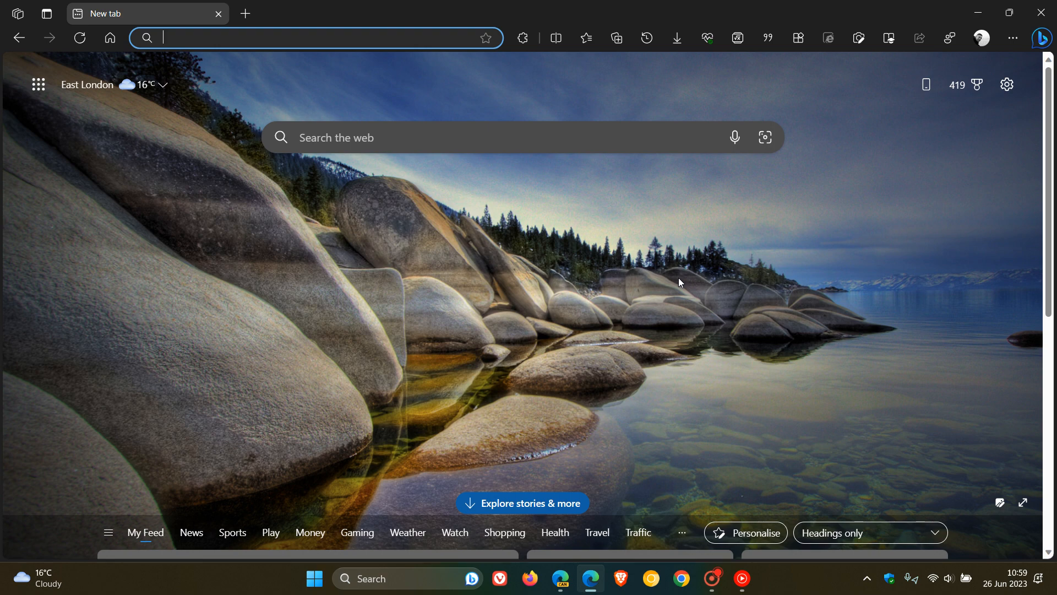
pyautogui.moveTo(632, 295)
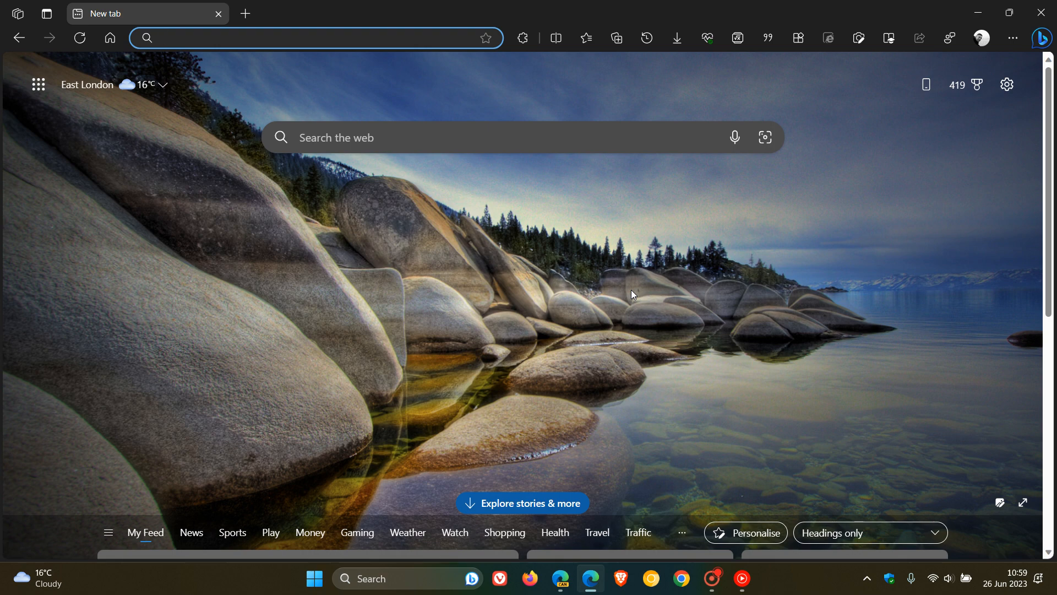
# - Reach Edge Settings on the My account page from the new tab
pyautogui.click(162, 37)
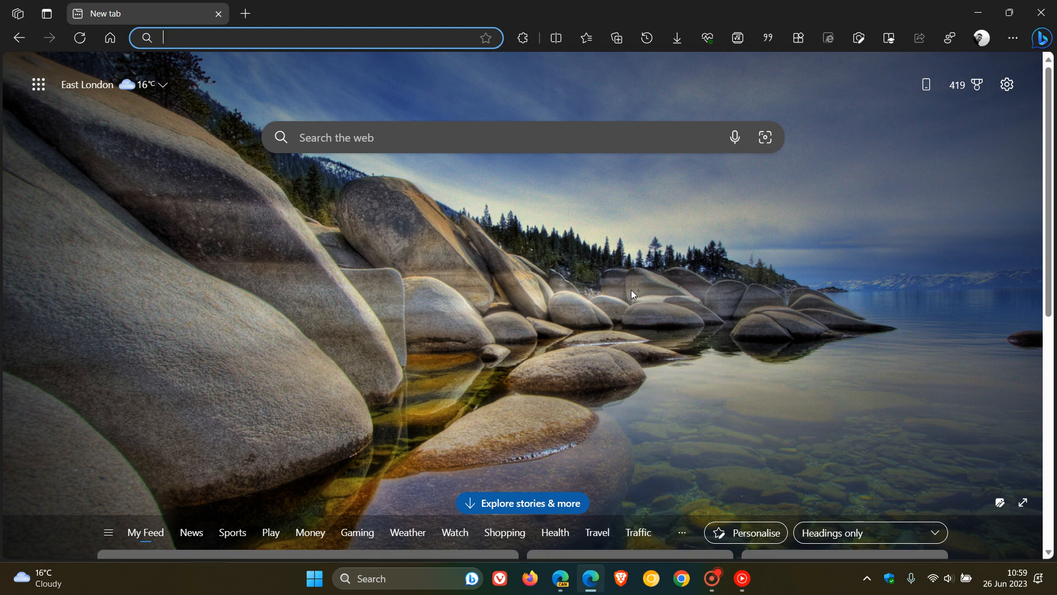
pyautogui.moveTo(621, 255)
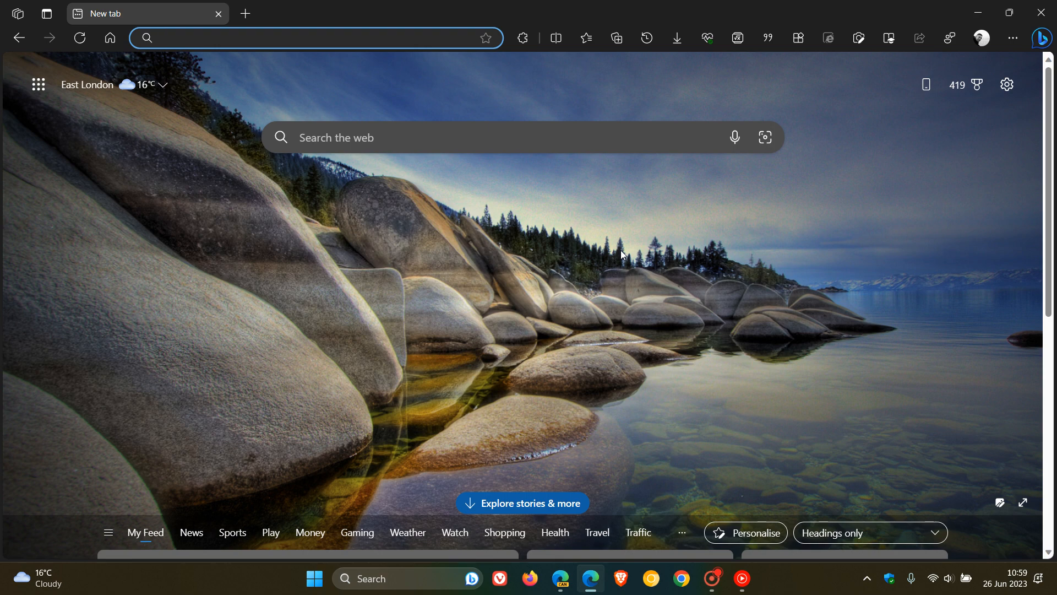
pyautogui.moveTo(624, 278)
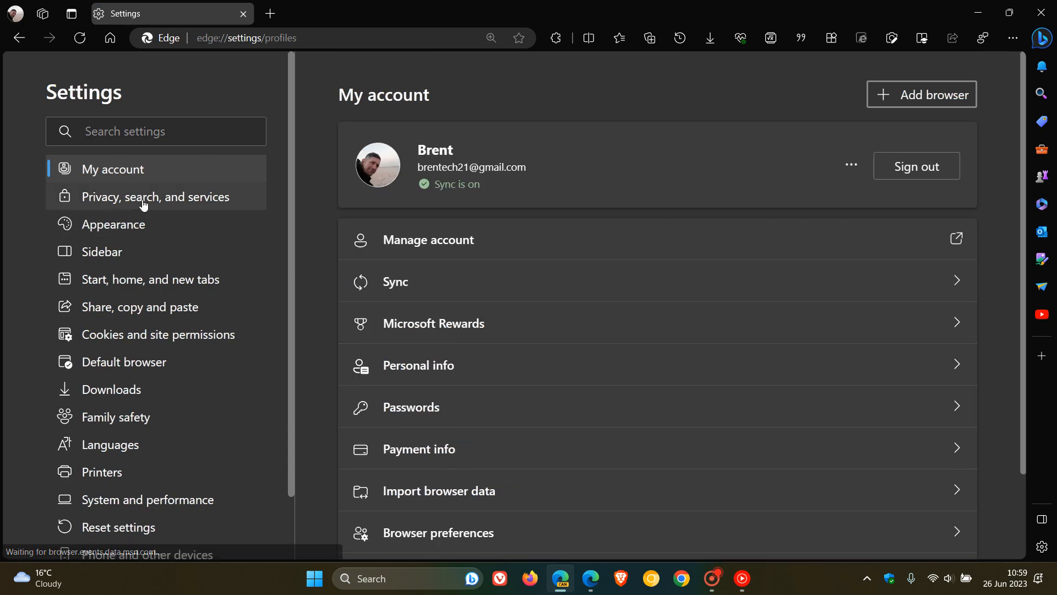
# - Show the Services section of Privacy, search, and services settings
pyautogui.click(155, 196)
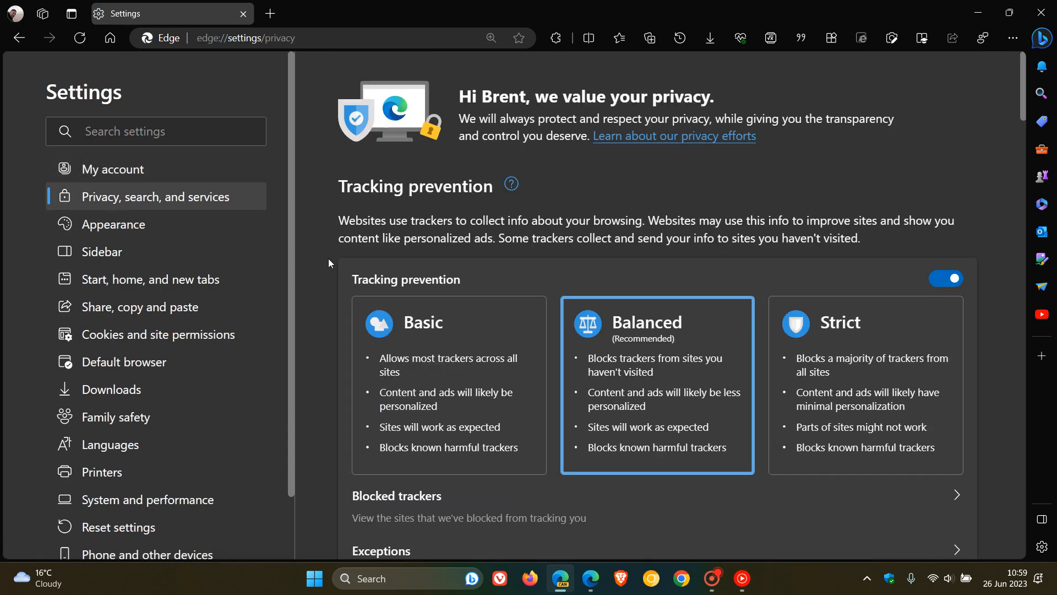
pyautogui.scroll(-3)
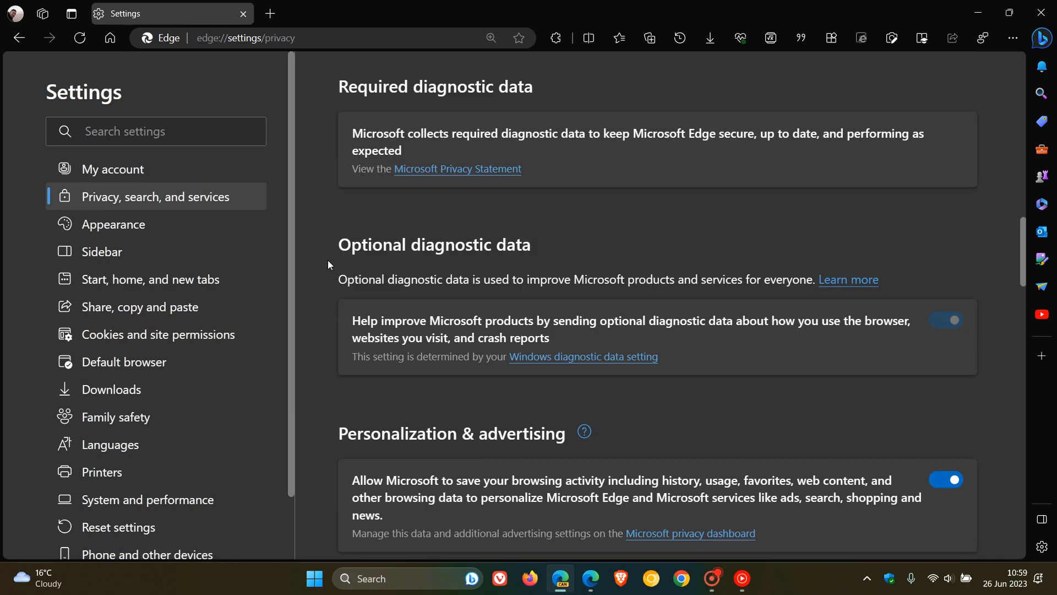
pyautogui.scroll(-3)
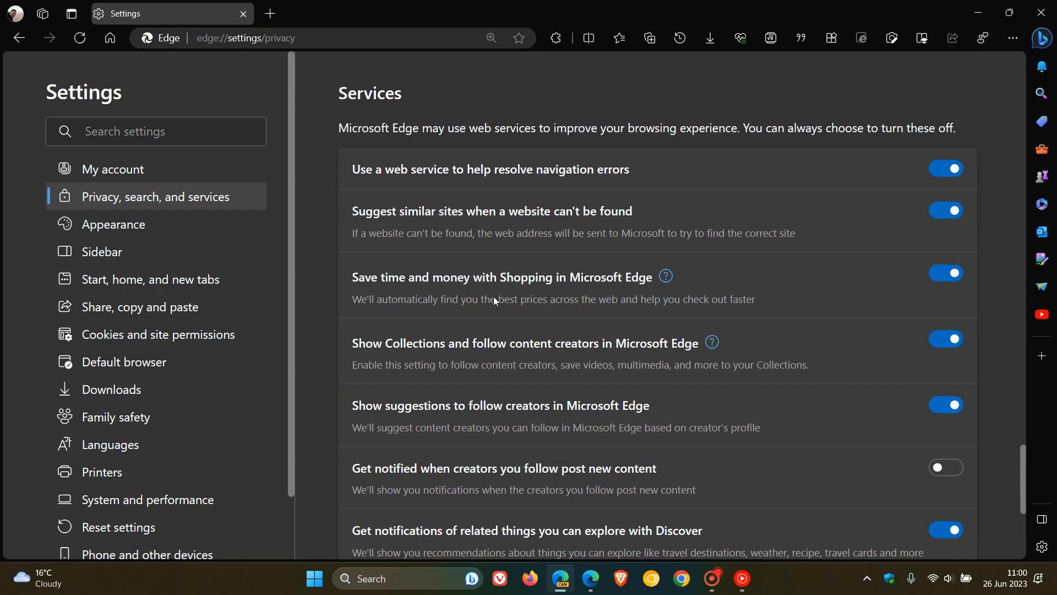
# - Scroll the Services list to the end so 'Enhance images in Microsoft Edge' is visible
pyautogui.scroll(-3)
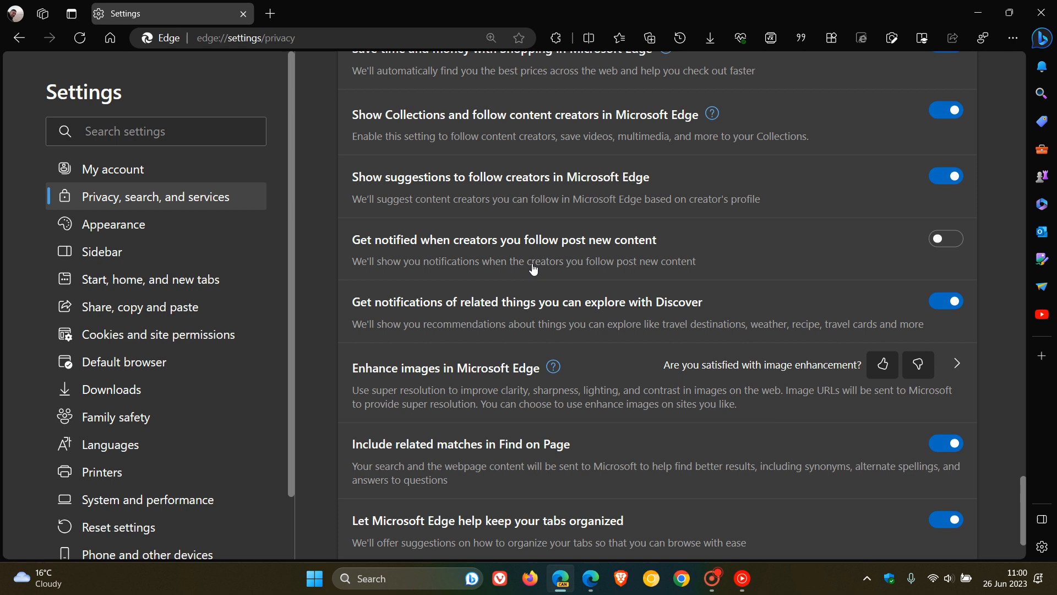
pyautogui.moveTo(590, 368)
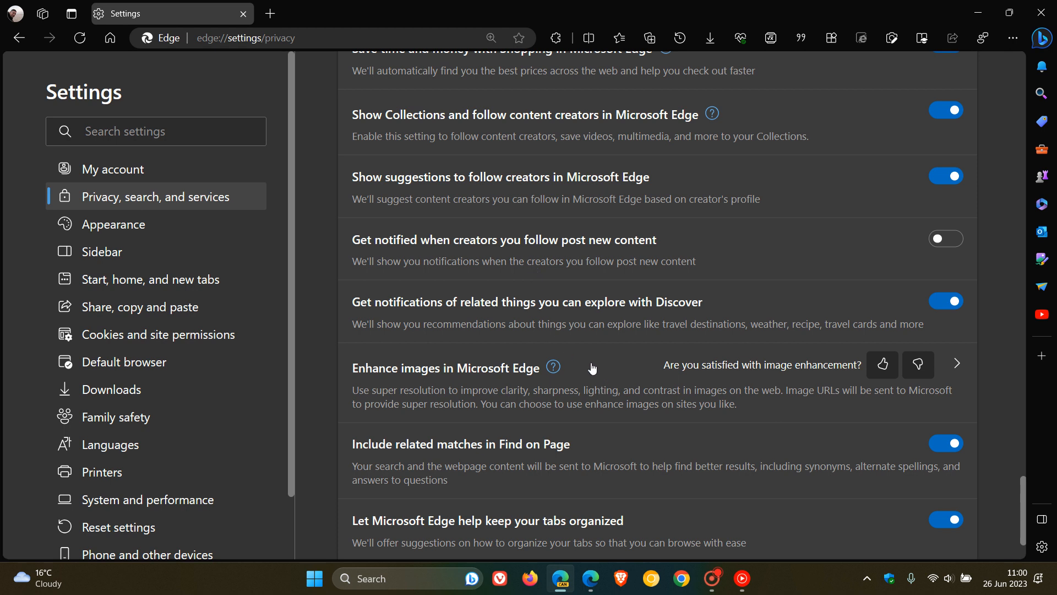
pyautogui.moveTo(467, 409)
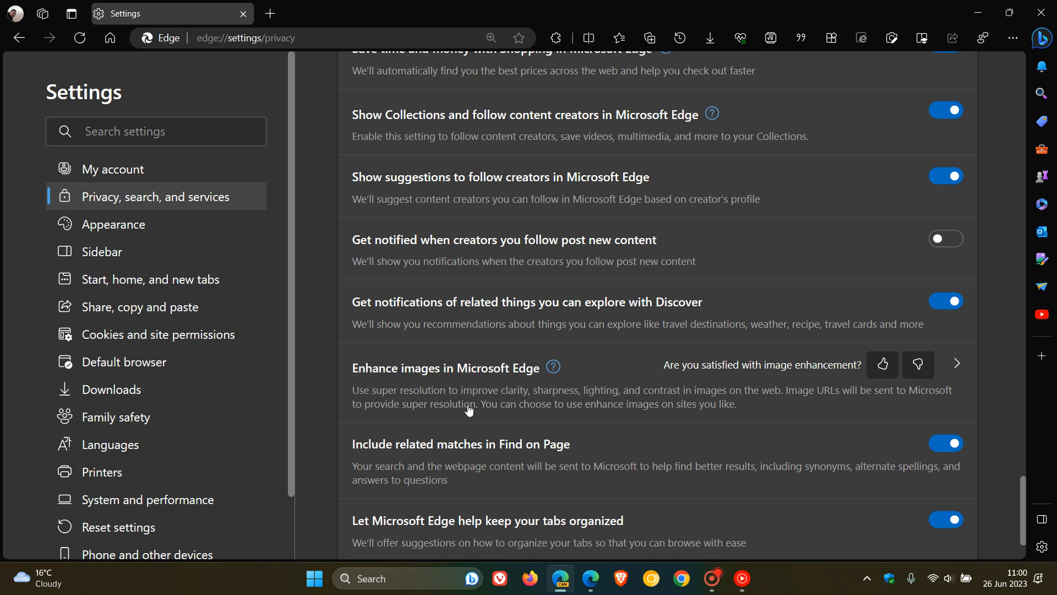
pyautogui.moveTo(573, 406)
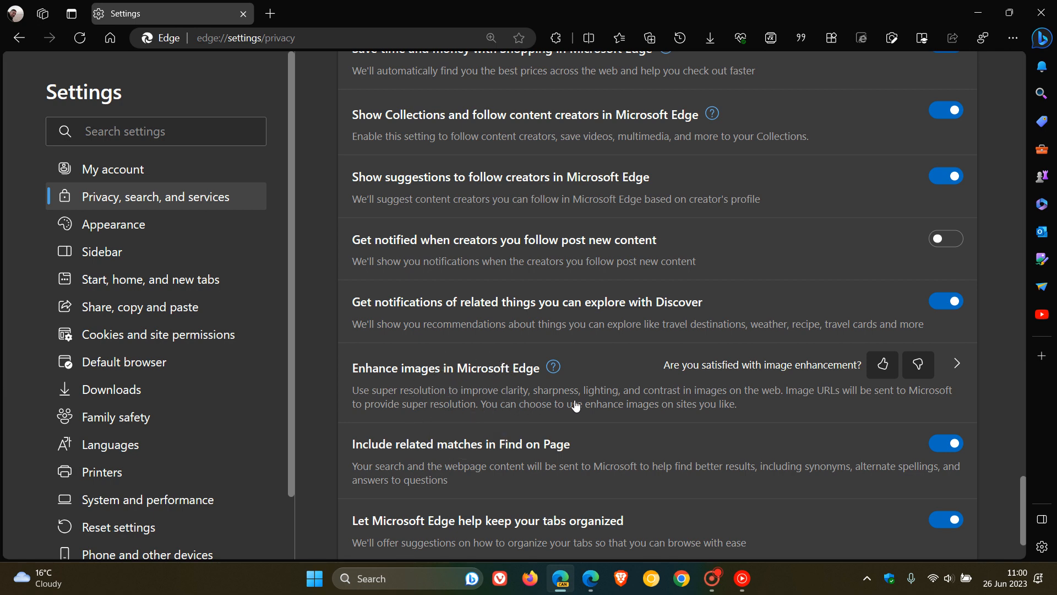
pyautogui.scroll(-3)
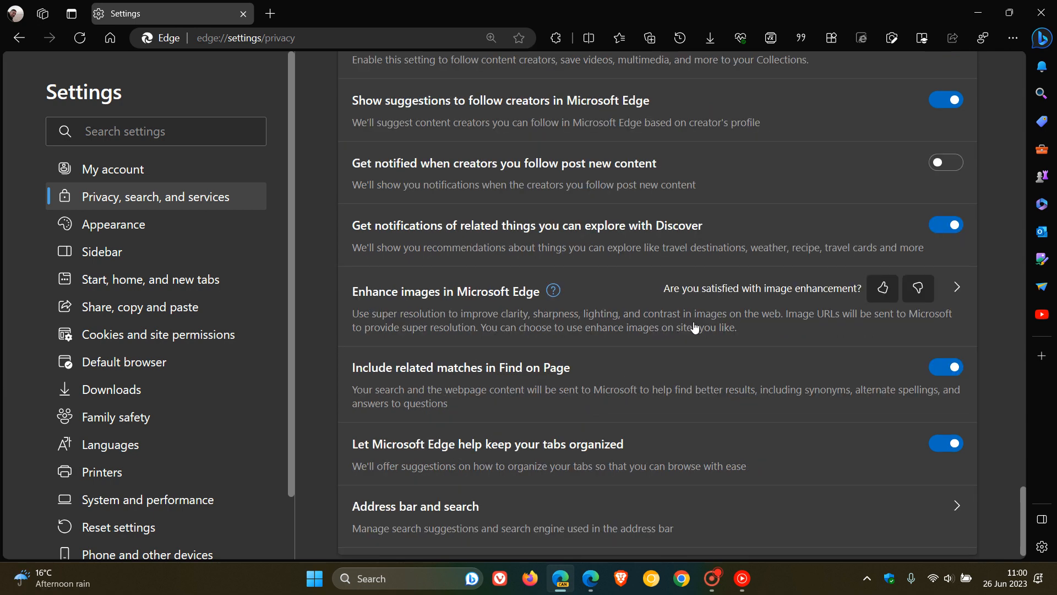
pyautogui.moveTo(820, 338)
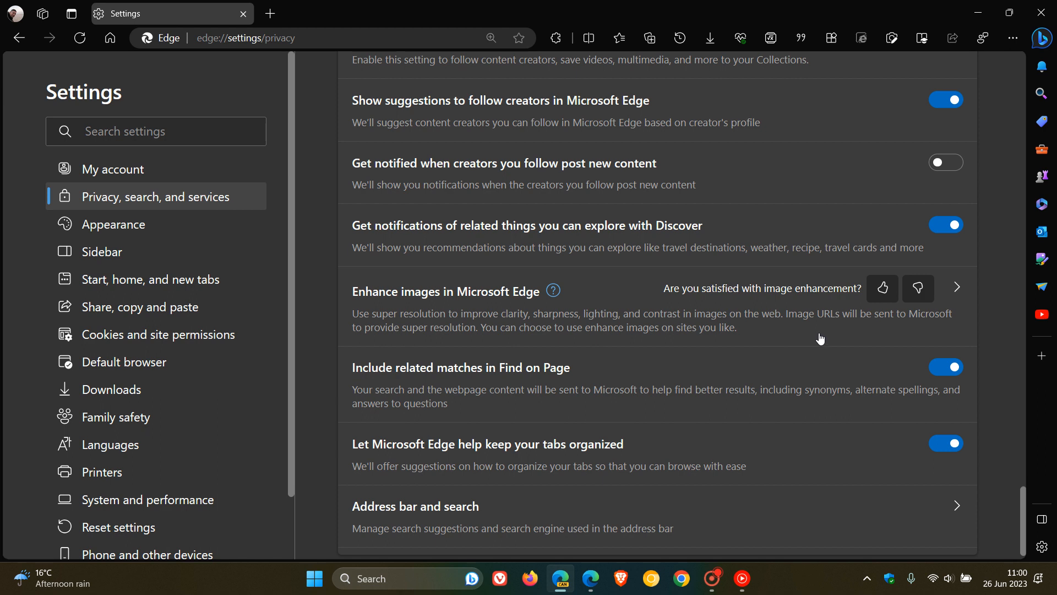
pyautogui.moveTo(823, 339)
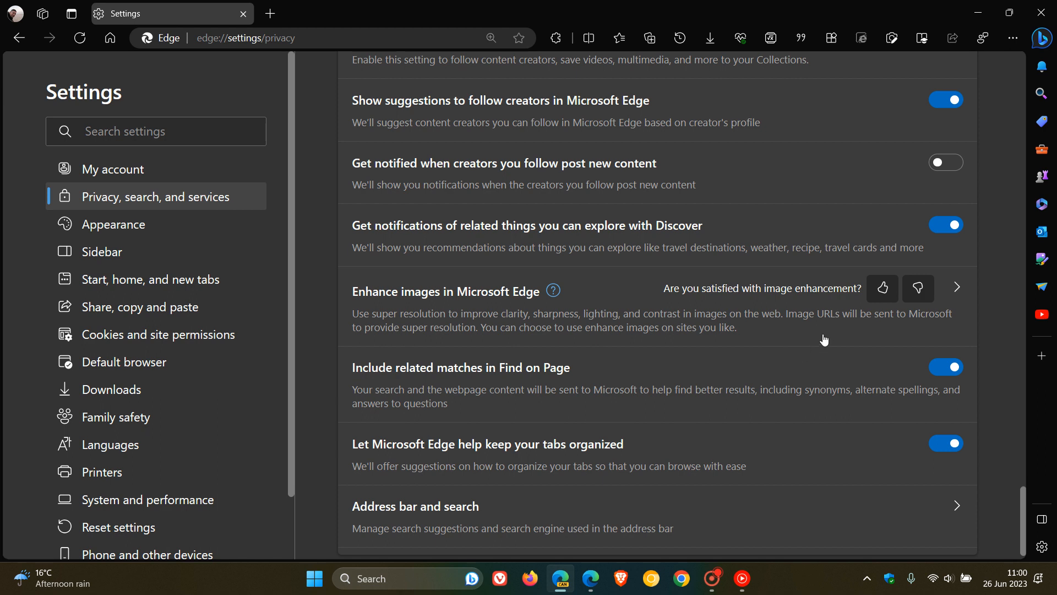
pyautogui.moveTo(800, 335)
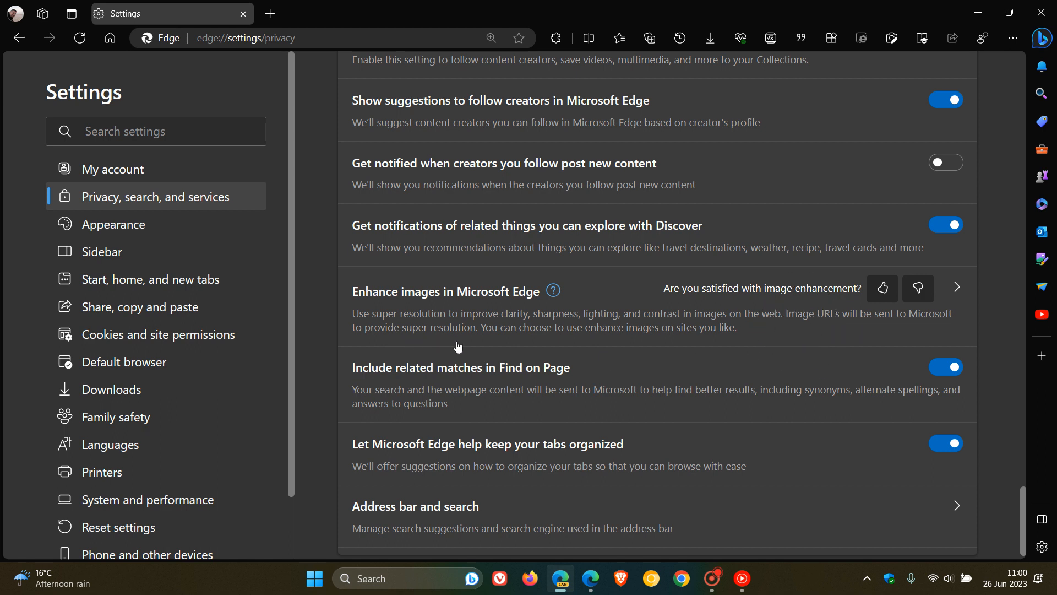
pyautogui.moveTo(462, 346)
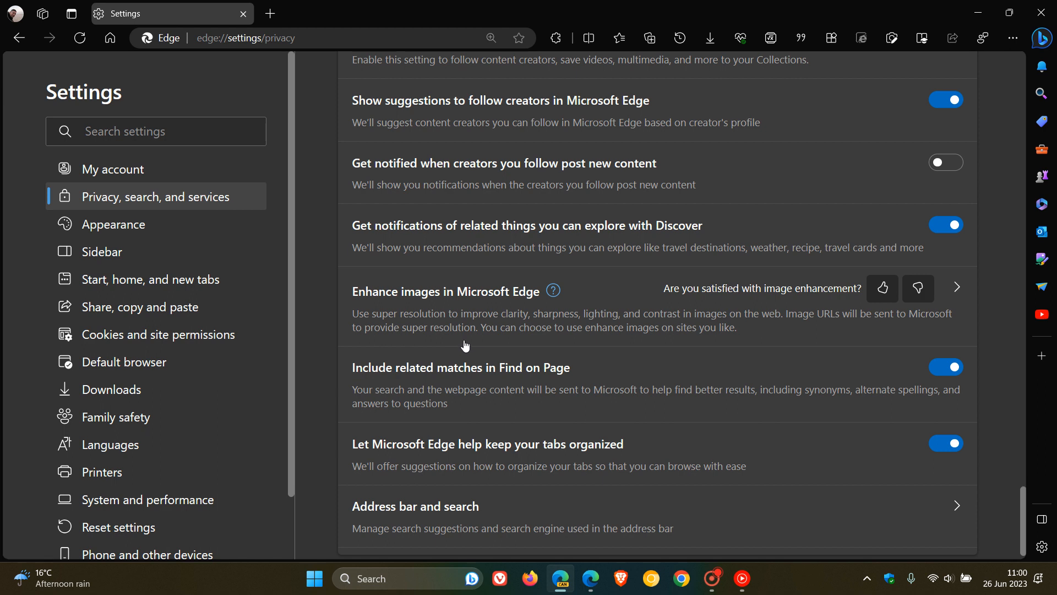
pyautogui.moveTo(771, 342)
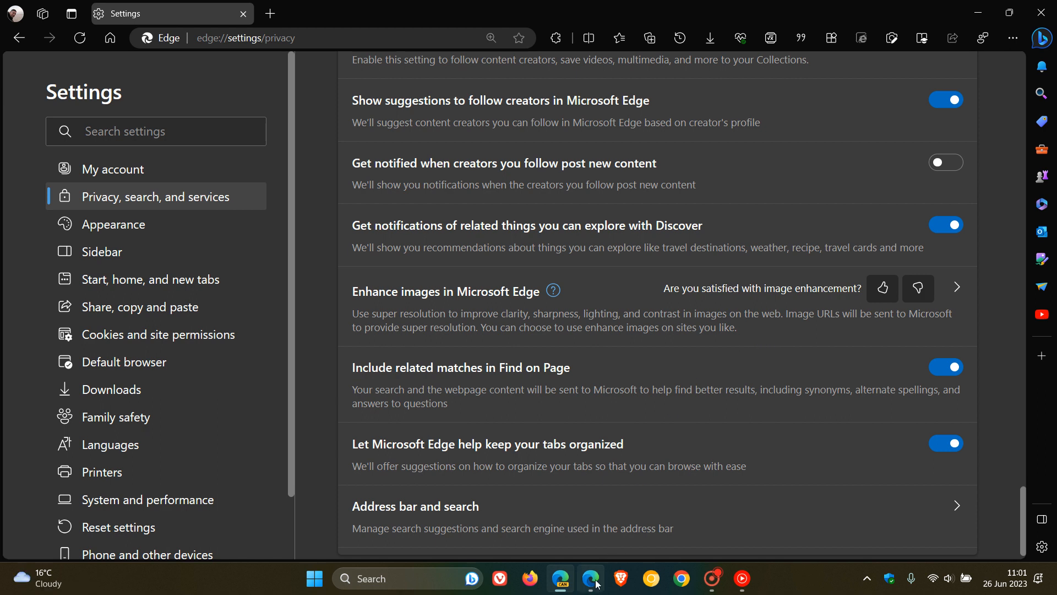
# - Switch to the Stable Edge window and head to edge://settings/privacy
pyautogui.click(270, 14)
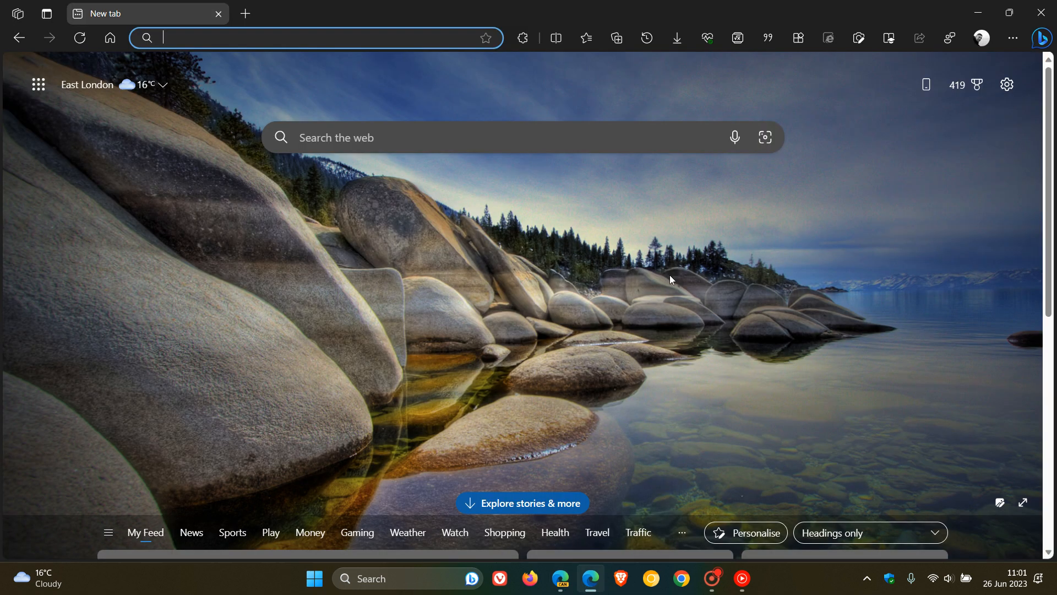
pyautogui.click(981, 38)
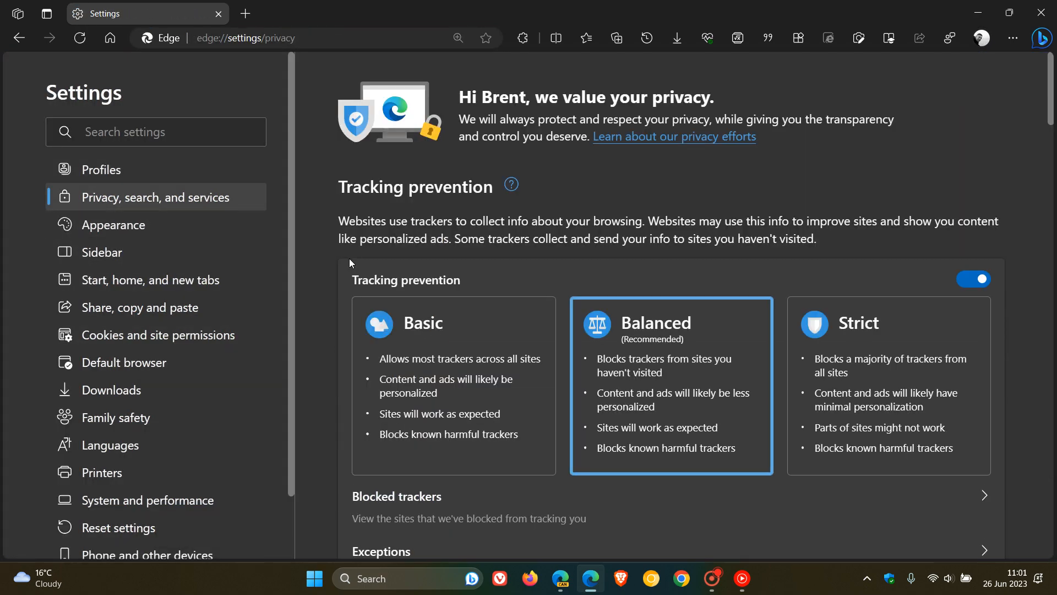
# - Review the Stable browser's Services list, confirming Enhance images is absent
pyautogui.scroll(-3)
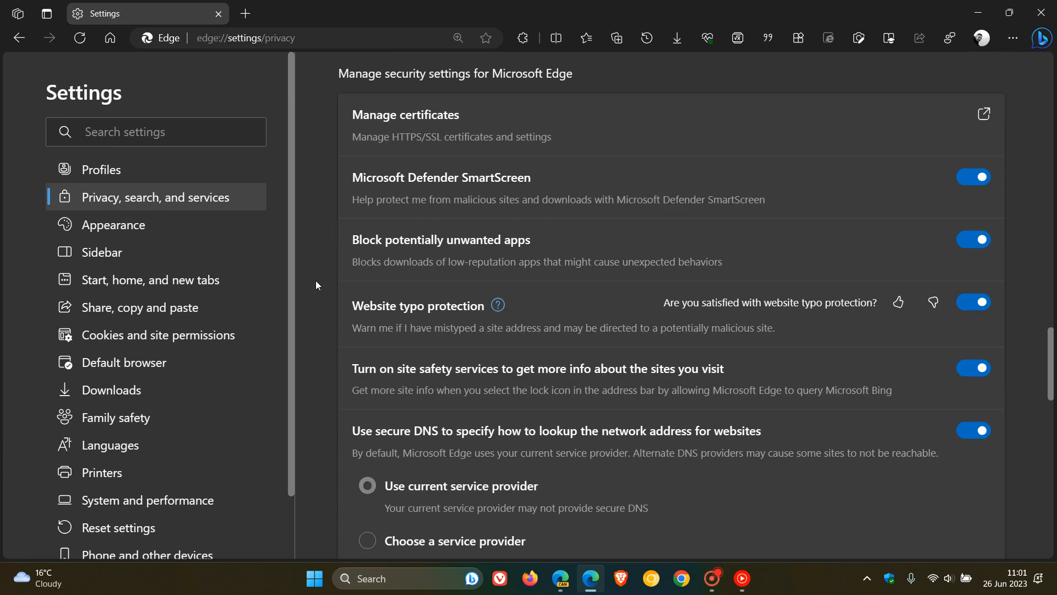
pyautogui.scroll(-3)
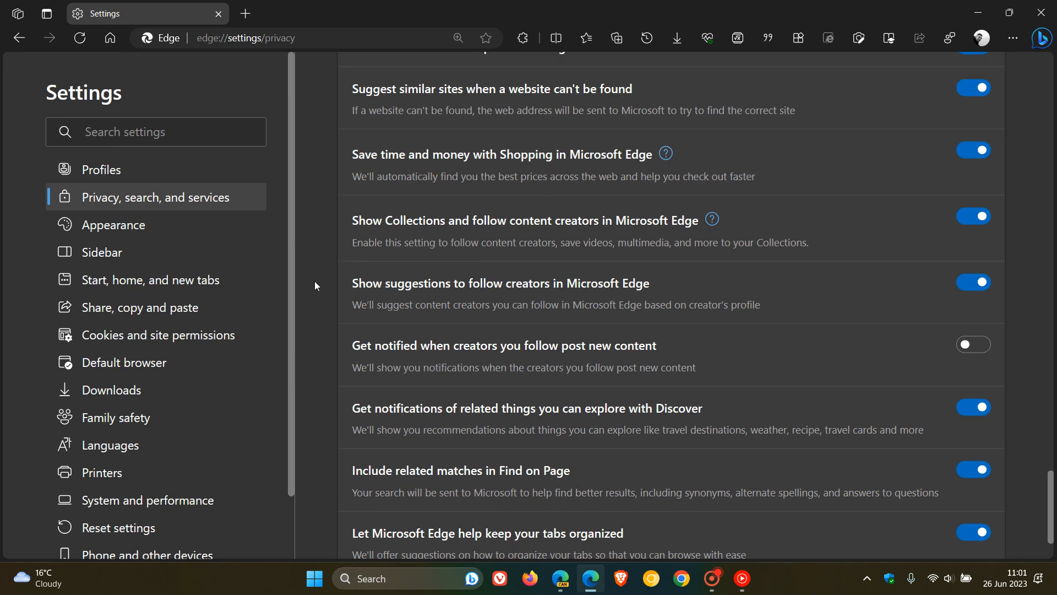
pyautogui.scroll(-3)
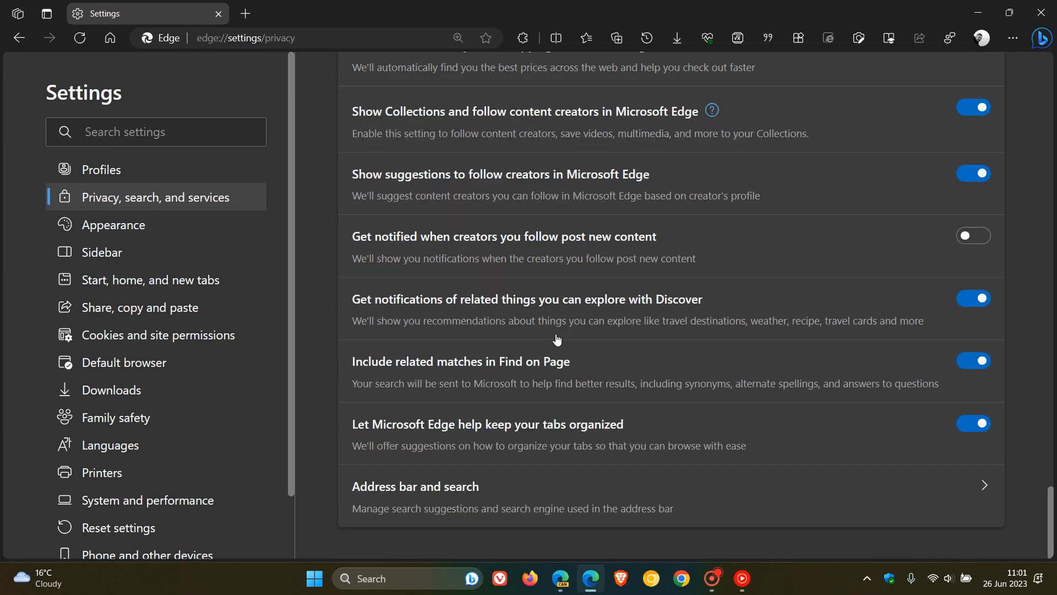
pyautogui.moveTo(613, 313)
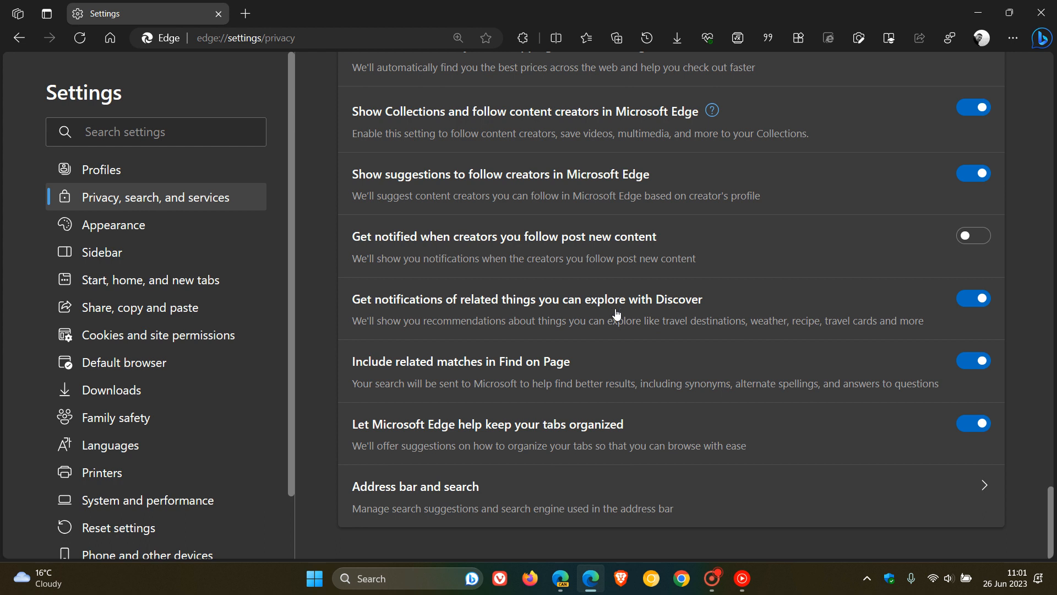
pyautogui.moveTo(615, 337)
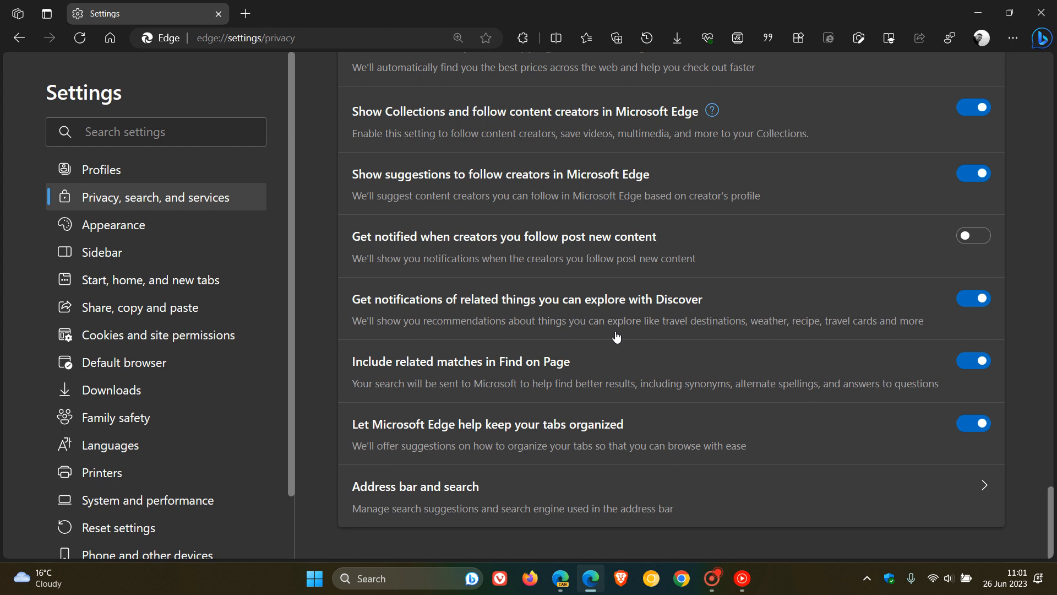
pyautogui.moveTo(157, 109)
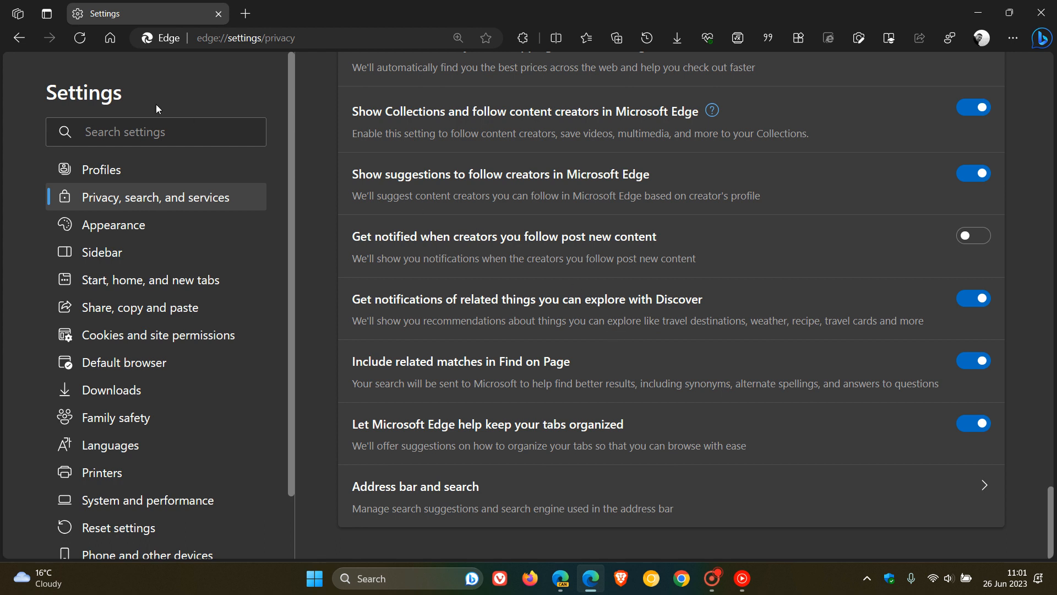
# - Switch back to the Canary window, then to the other browser's new tab page
pyautogui.click(244, 13)
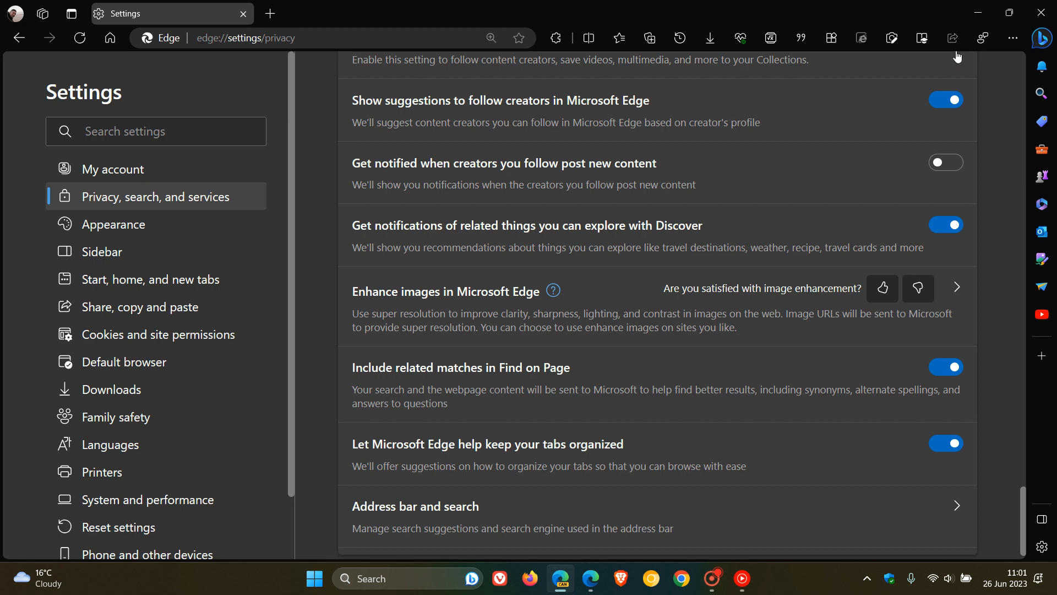
pyautogui.click(269, 14)
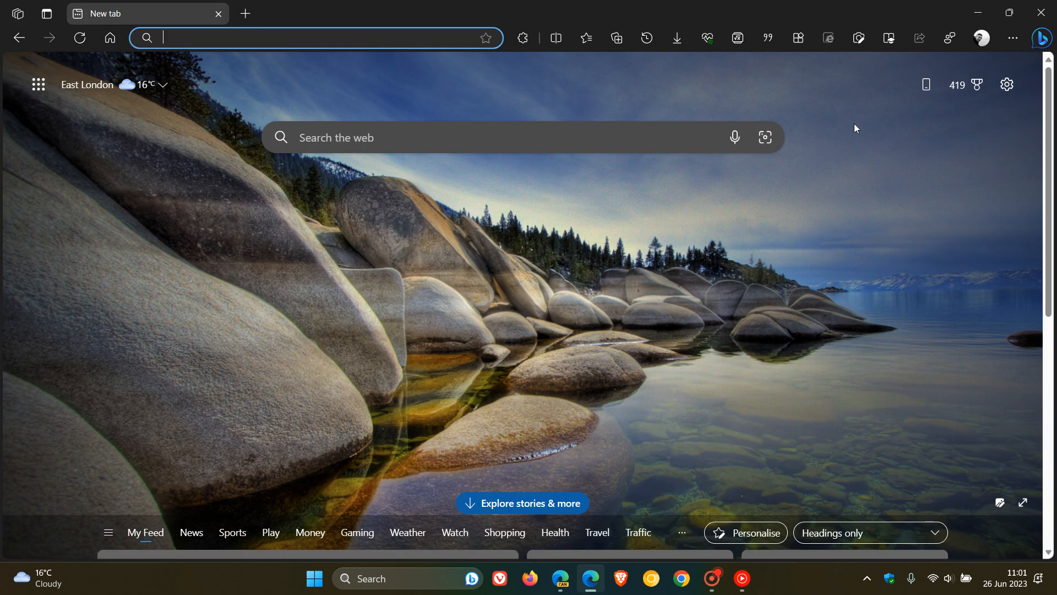